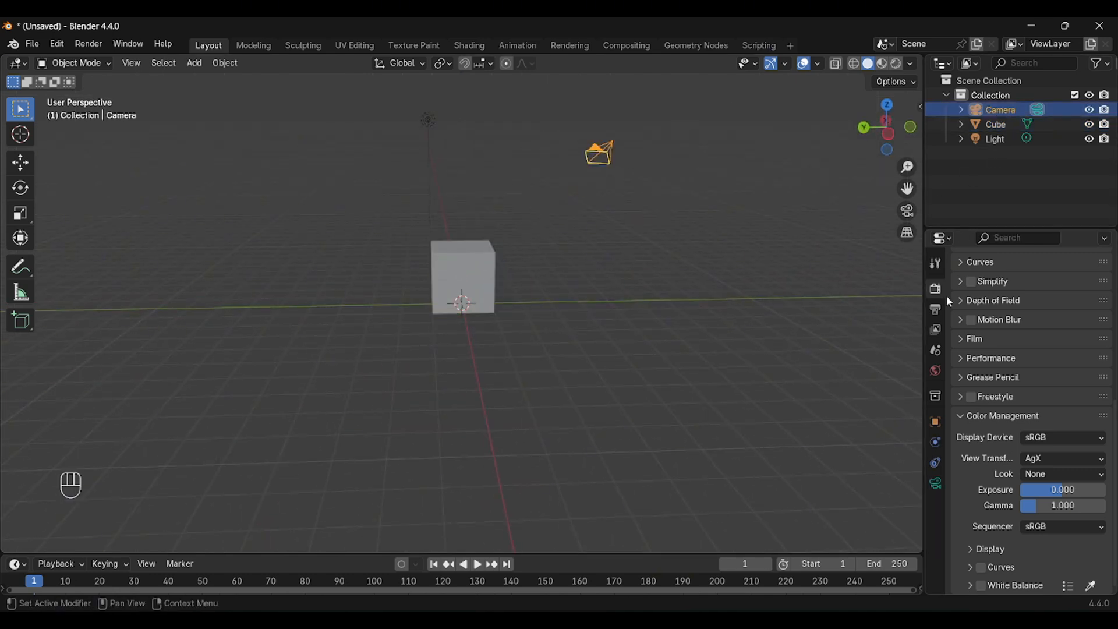
# Show the camera's lens settings, then leave the camera view for the free view.
pyautogui.click(934, 483)
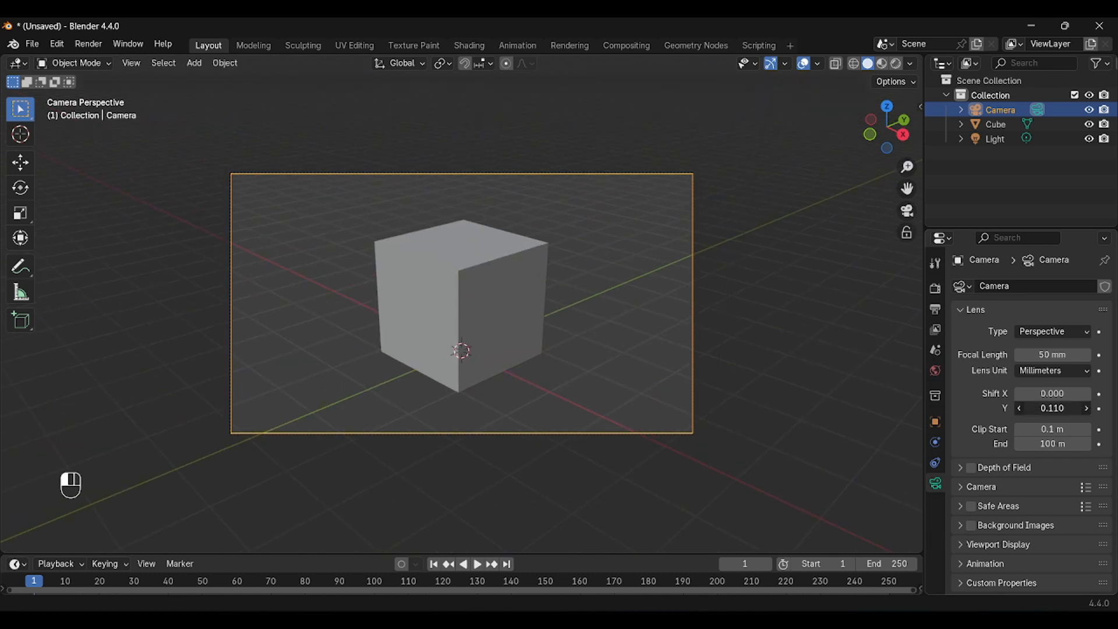
pyautogui.press('Numpad0')
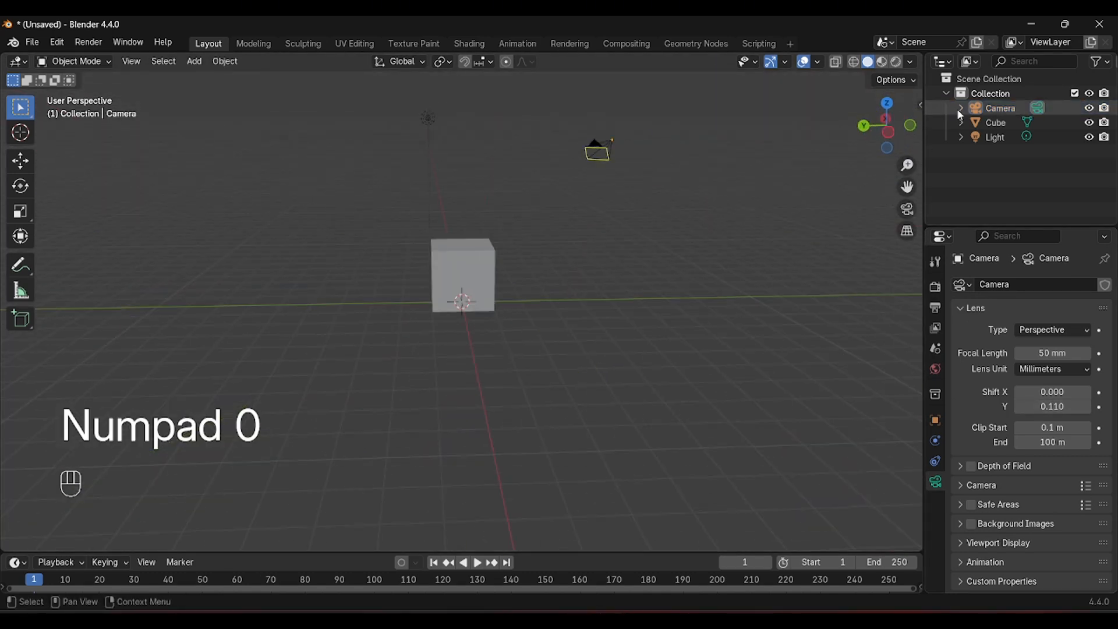
# Select the Cube and set the World background colour to black.
pyautogui.click(995, 122)
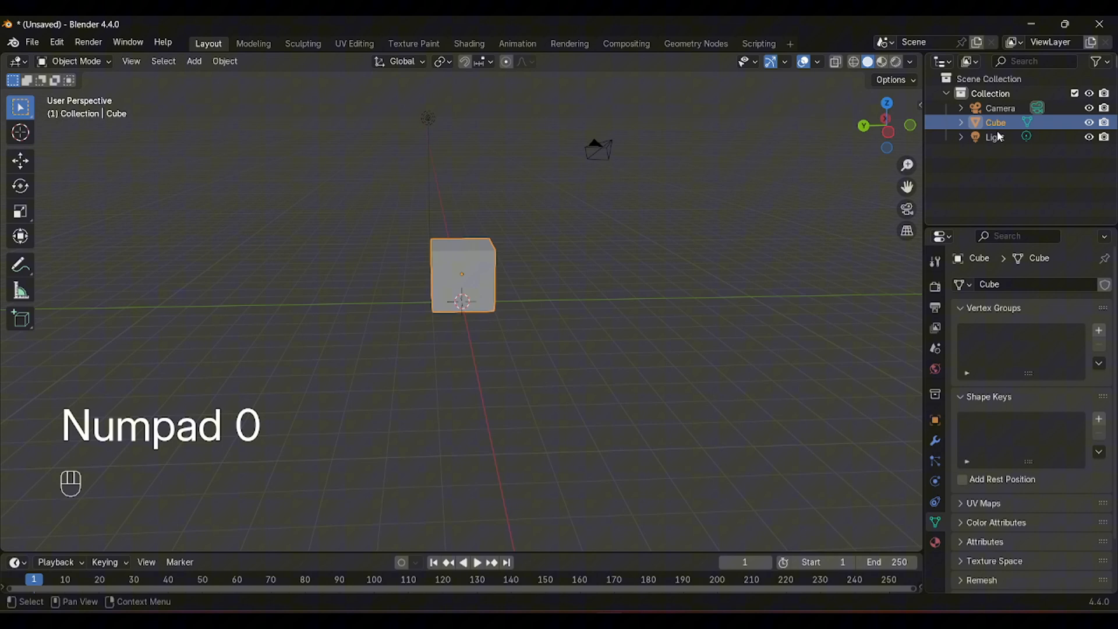
pyautogui.click(936, 368)
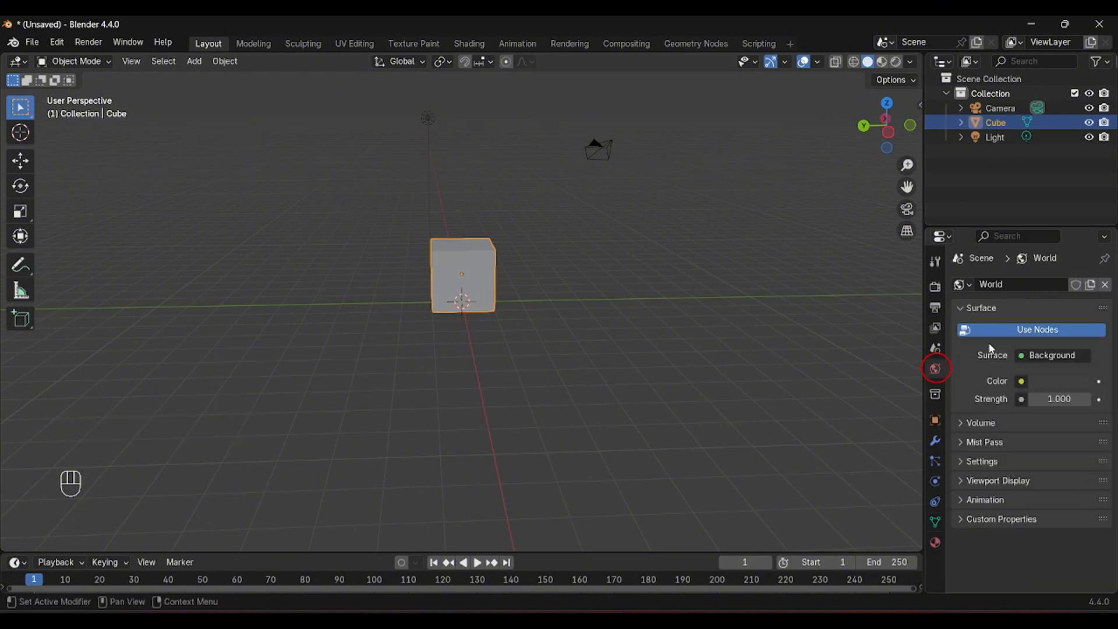
pyautogui.click(1021, 381)
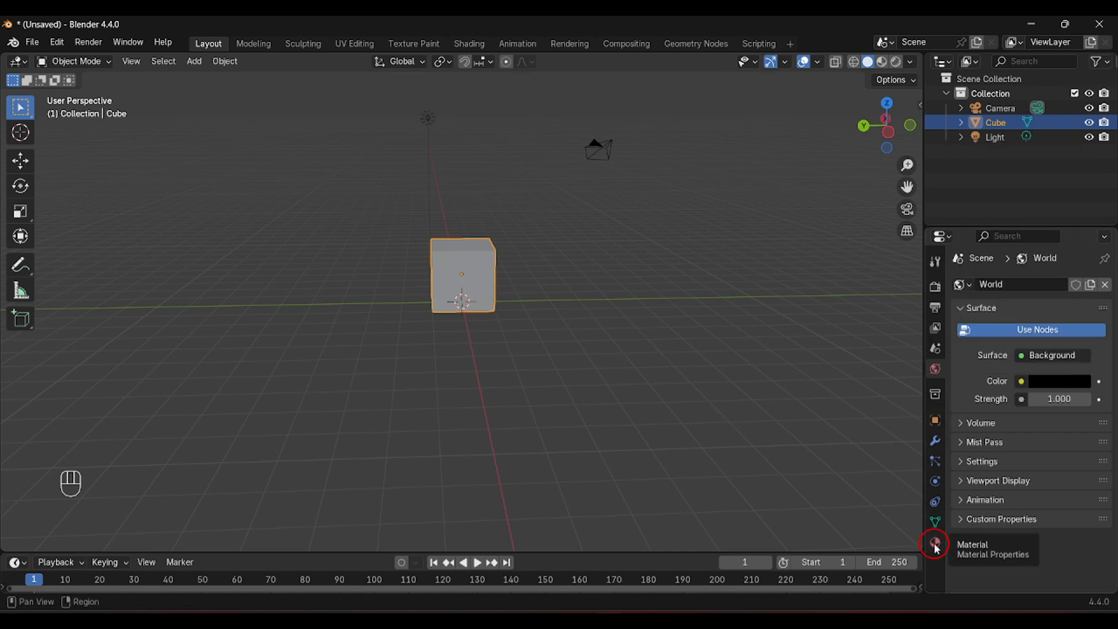
# Make the cube's material an Emission shader in deep blue with strength 3.0.
pyautogui.click(934, 543)
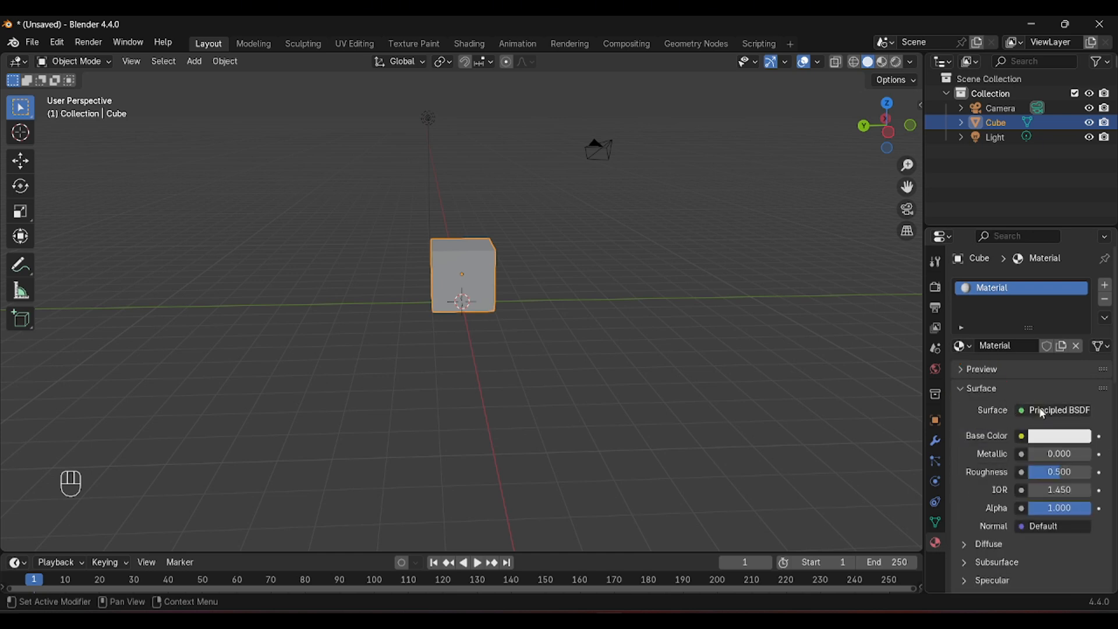
pyautogui.click(1058, 410)
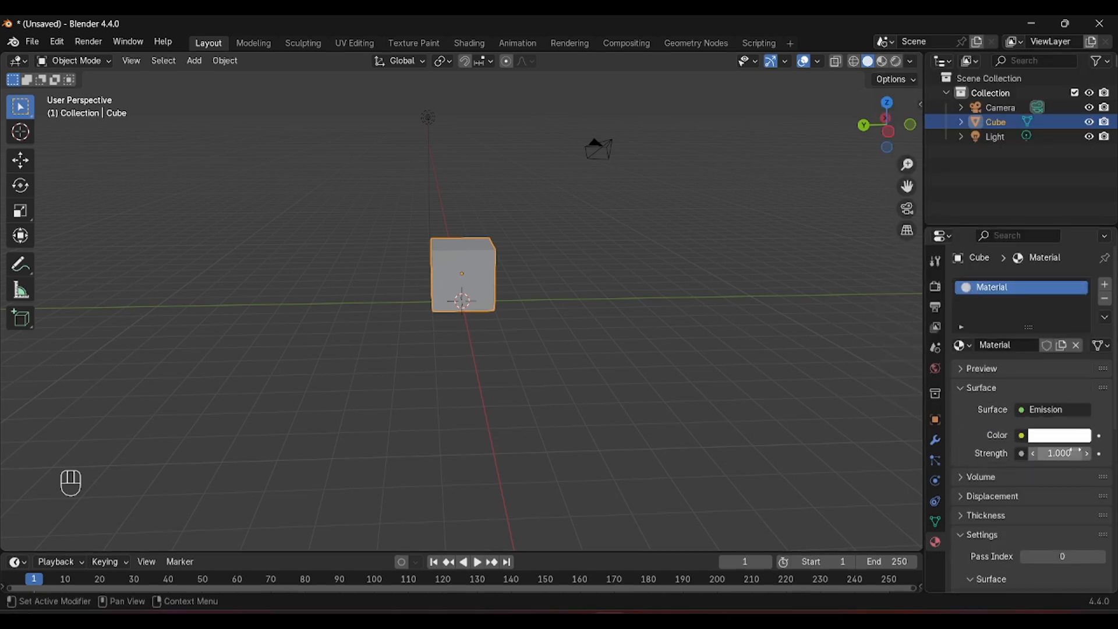
pyautogui.click(894, 60)
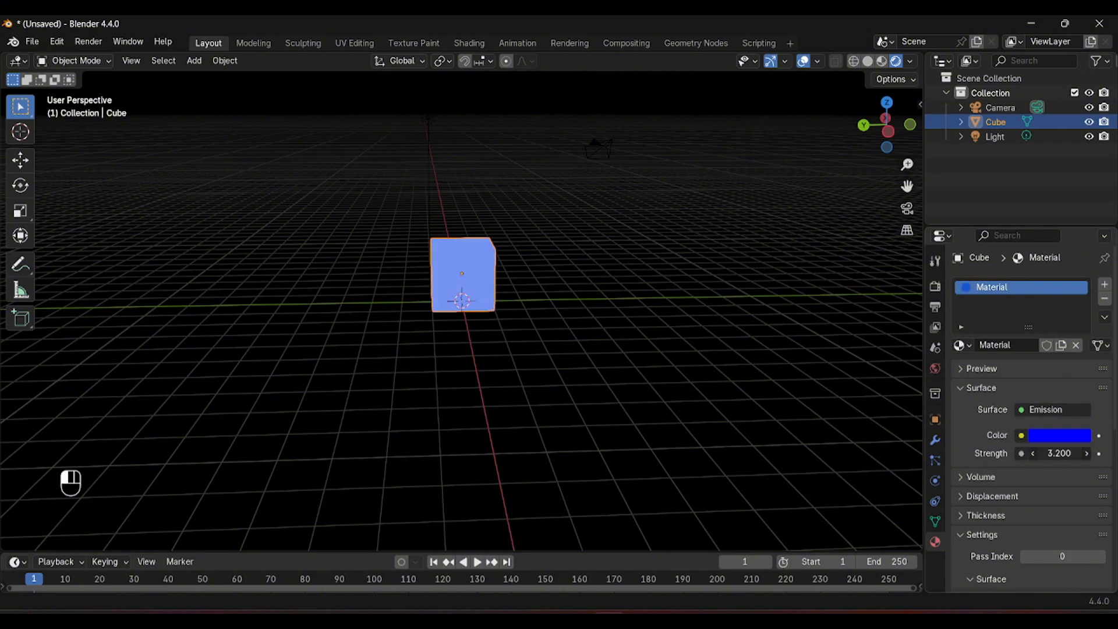
pyautogui.click(1058, 453)
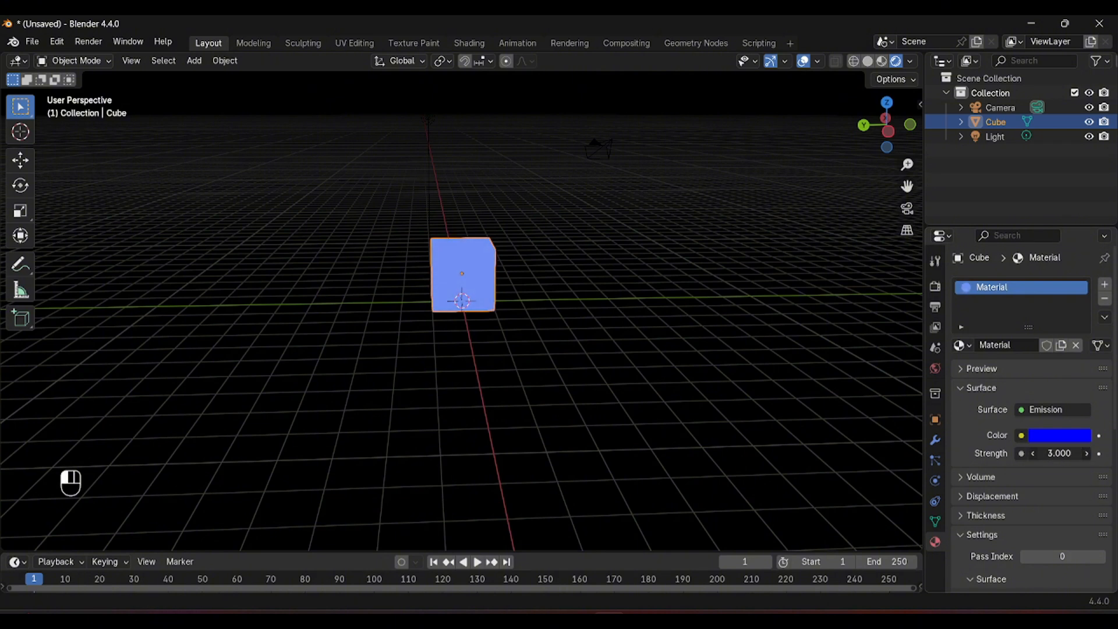
pyautogui.moveTo(1062, 453); pyautogui.dragTo(1055, 453)
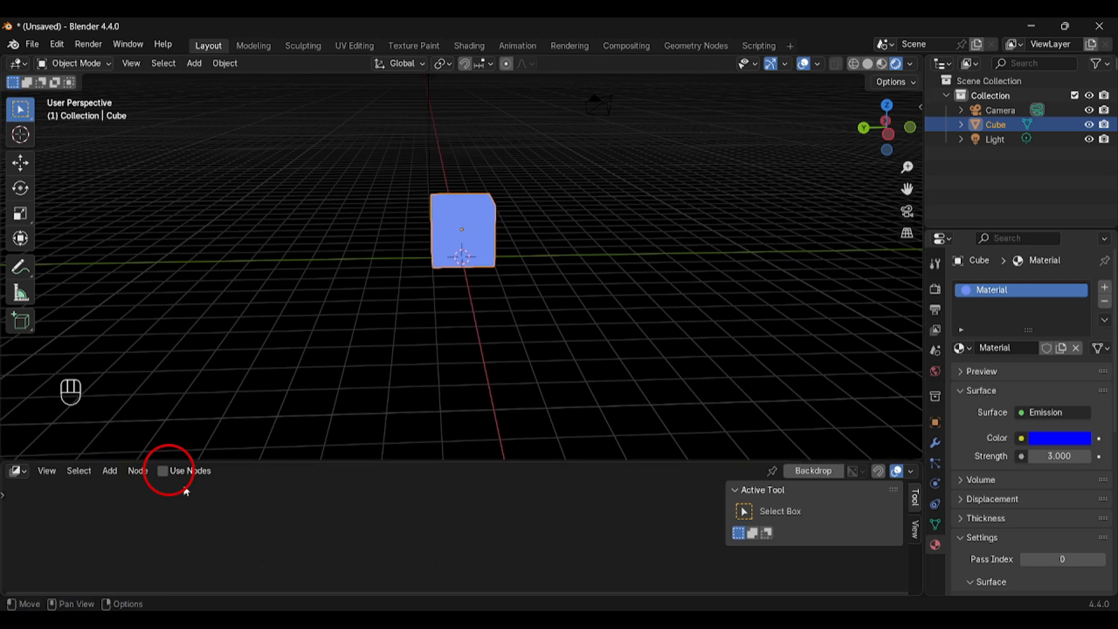
# Enable Use Nodes in the Compositor and search for a Glare node to add.
pyautogui.click(163, 470)
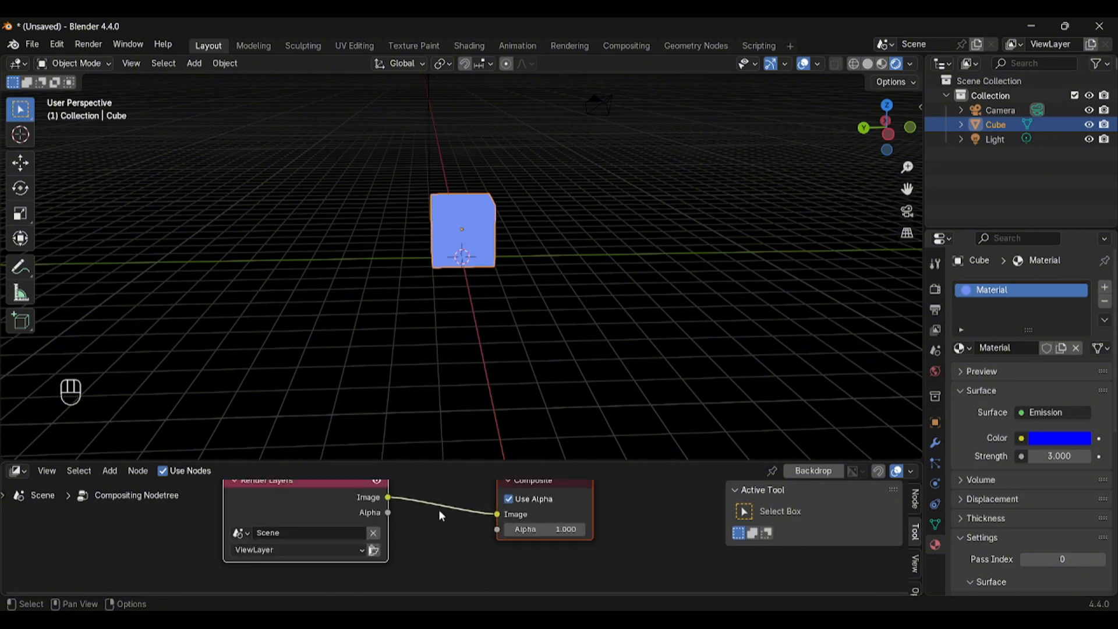
pyautogui.press('shift+a')
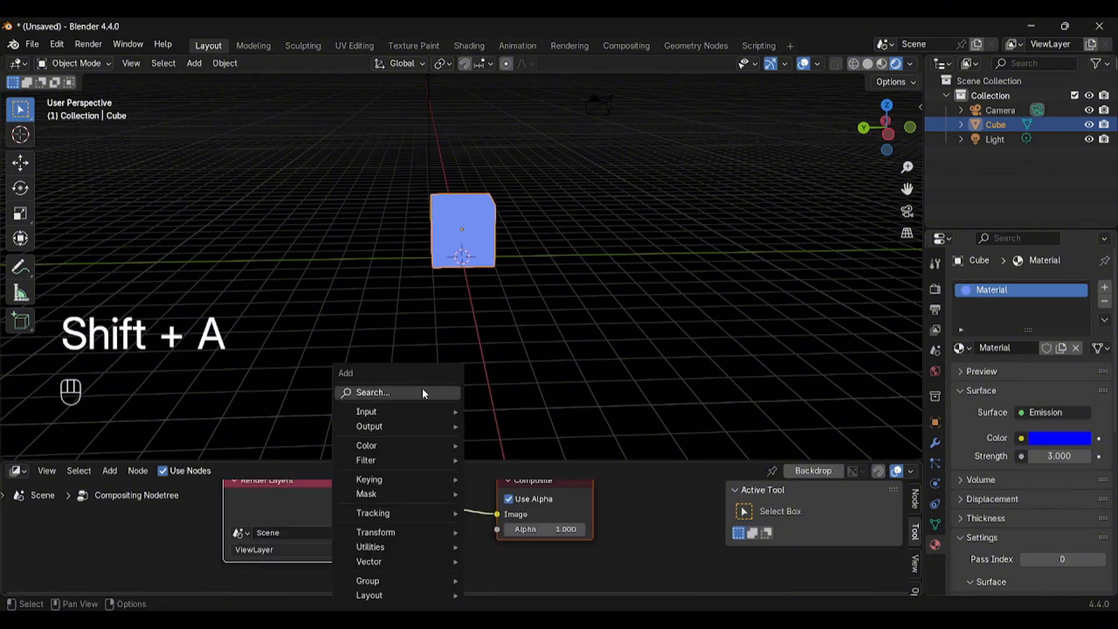
pyautogui.click(373, 391)
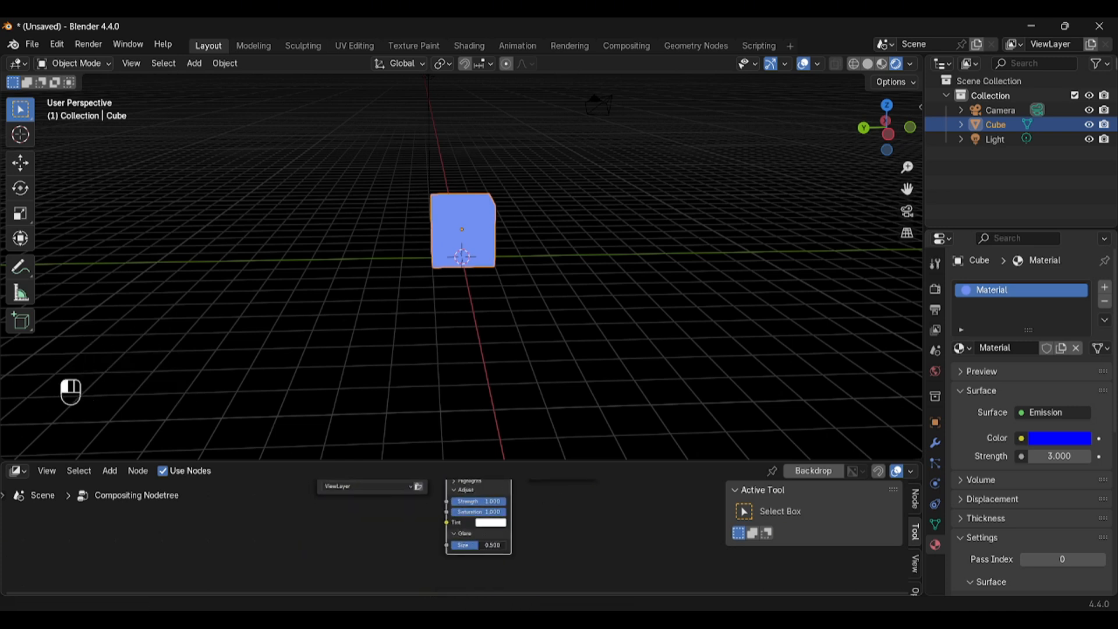
# Turn on Raytracing in the Render properties.
pyautogui.scroll(-3)
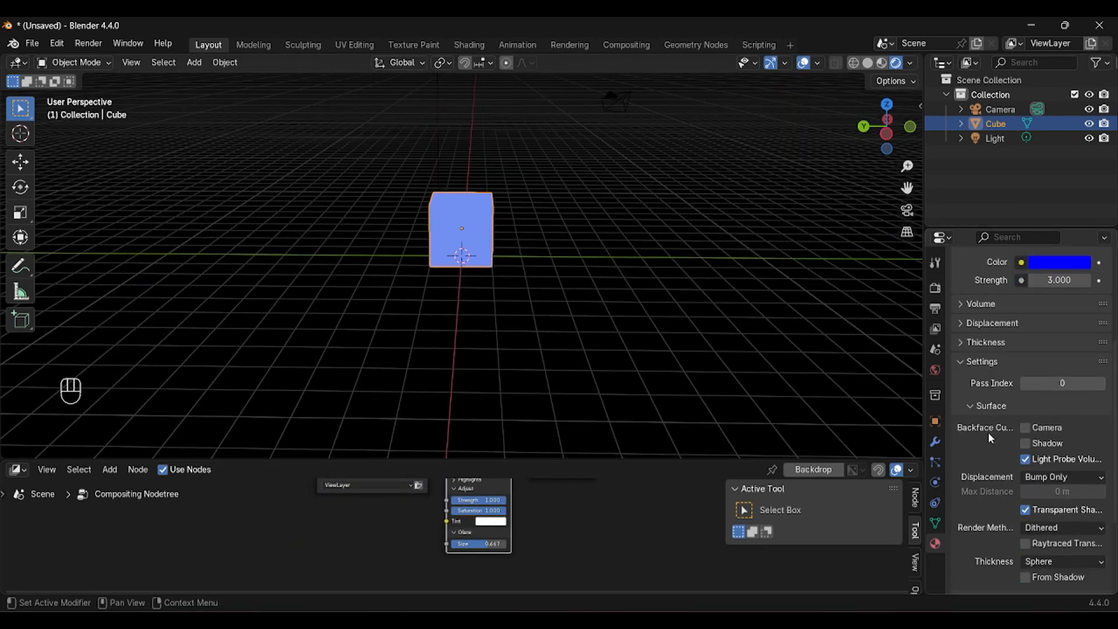
pyautogui.click(935, 288)
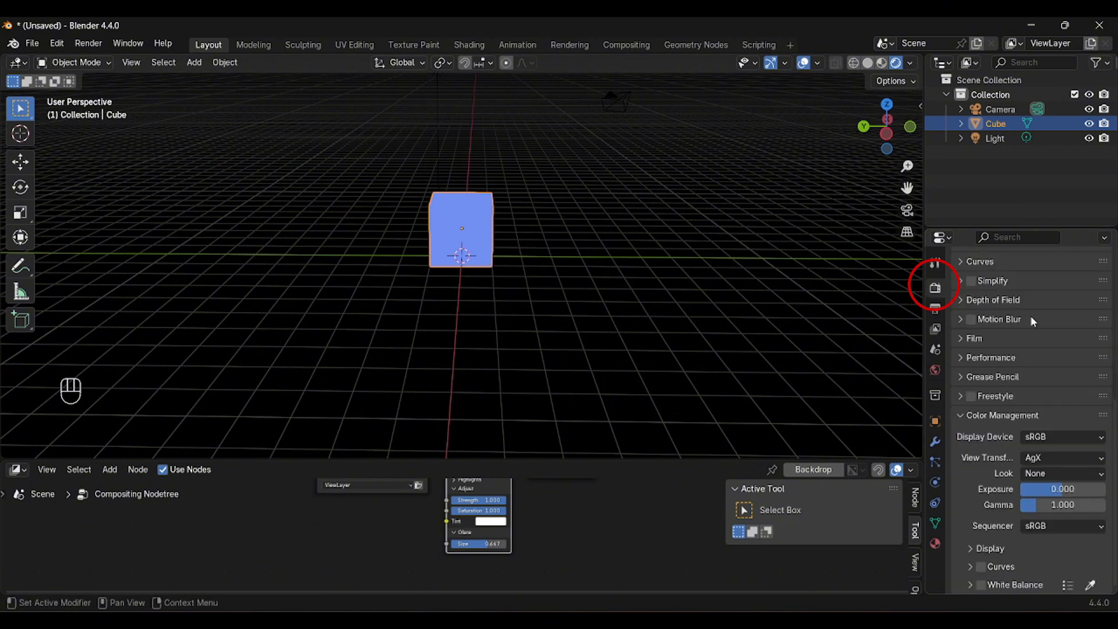
pyautogui.click(934, 288)
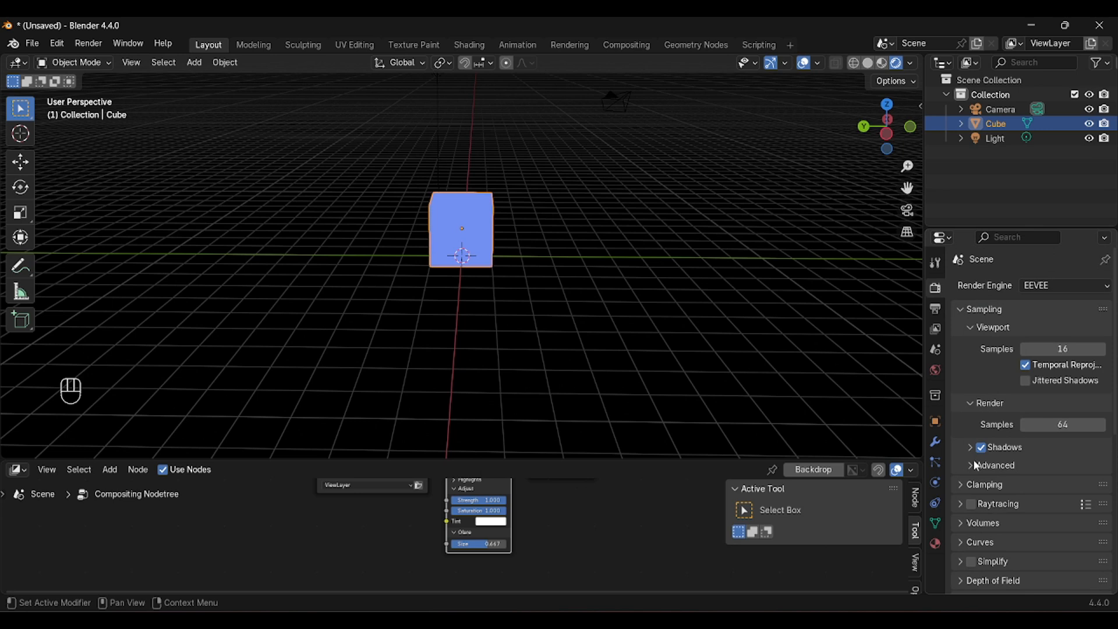
pyautogui.click(971, 505)
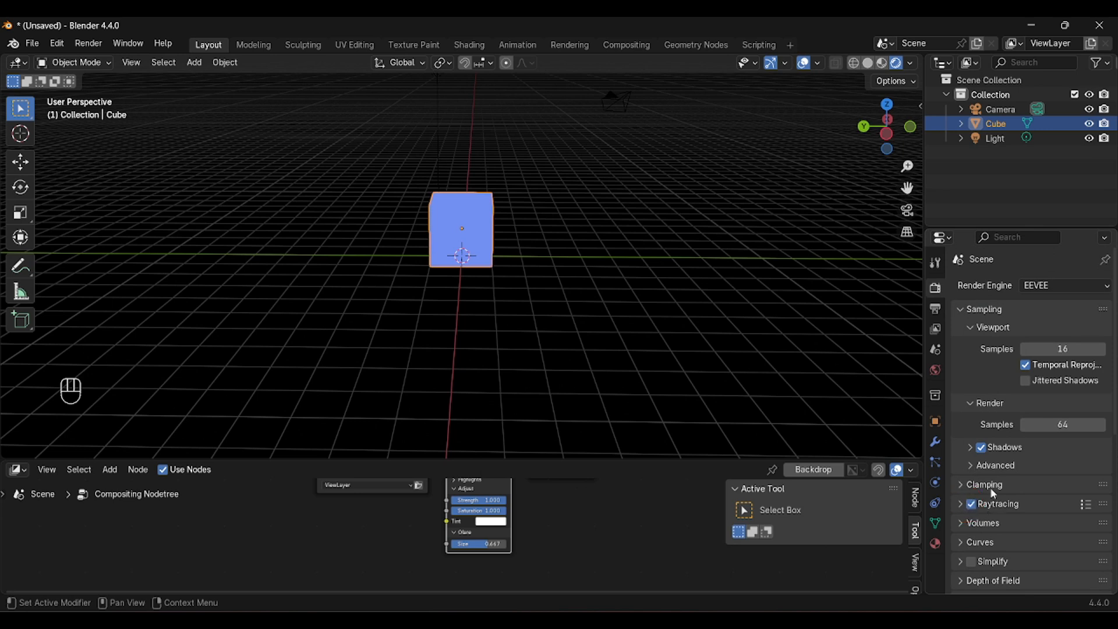
# Set the Color Management Look to Very High Contrast.
pyautogui.scroll(-3)
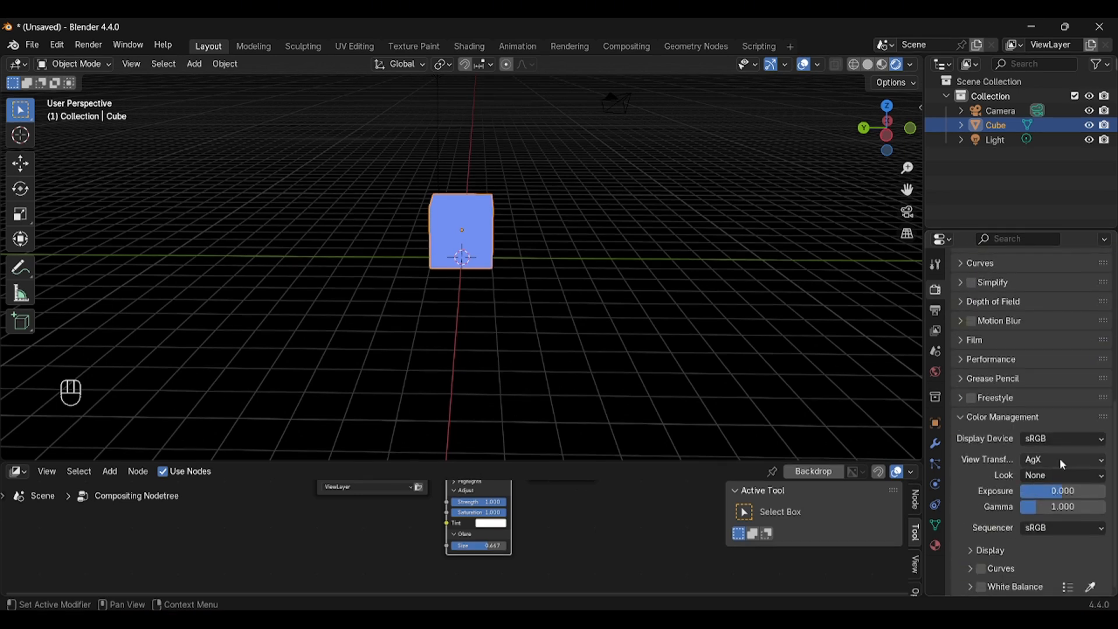
pyautogui.click(1061, 460)
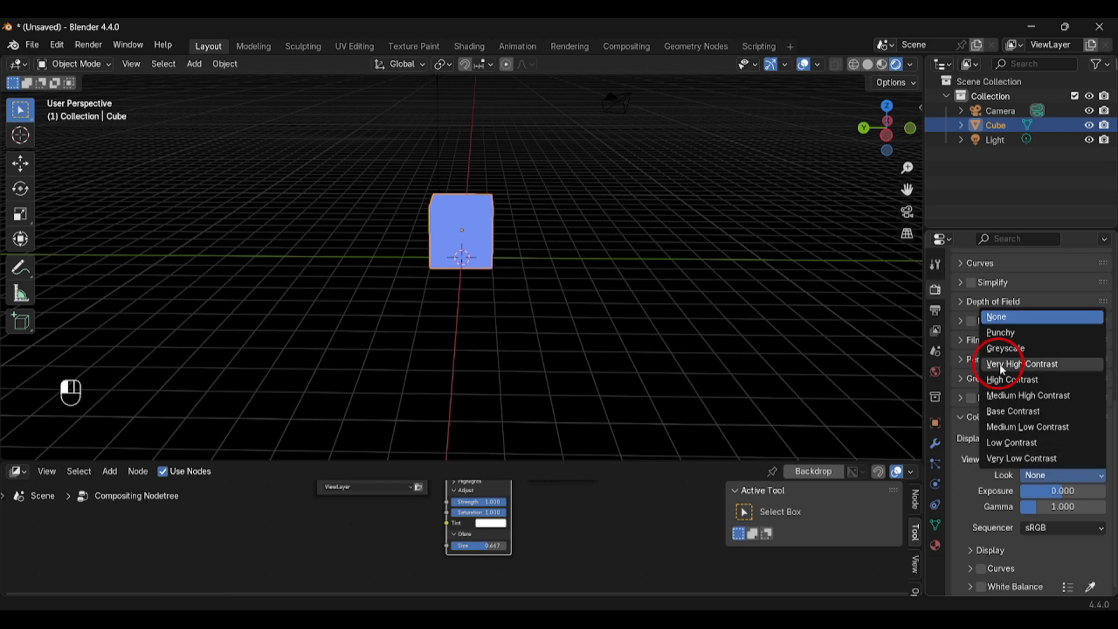
pyautogui.click(1022, 363)
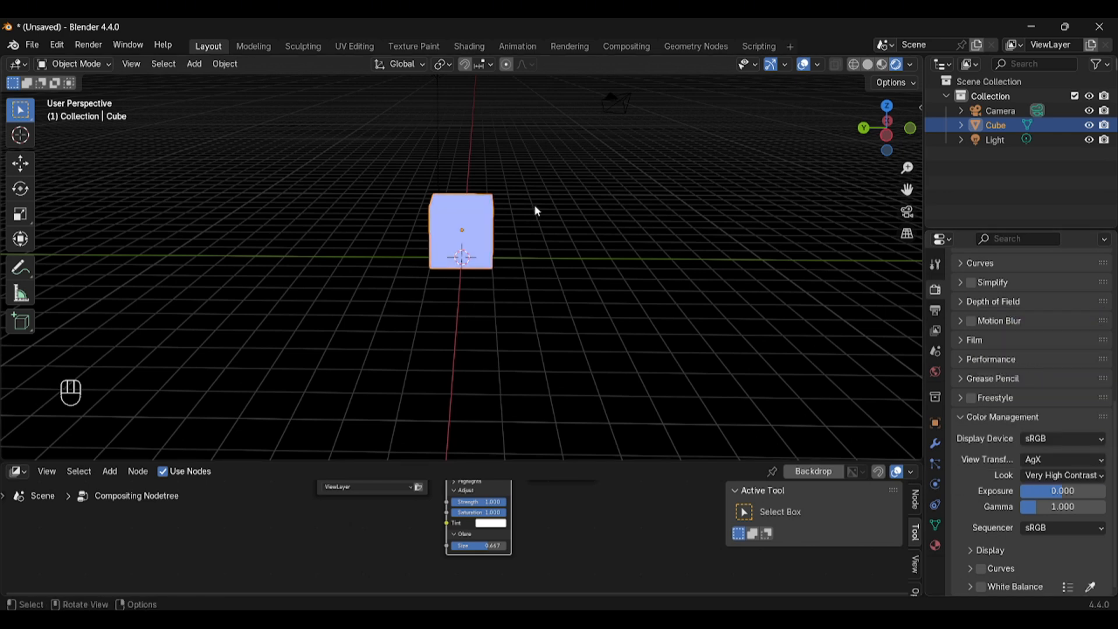